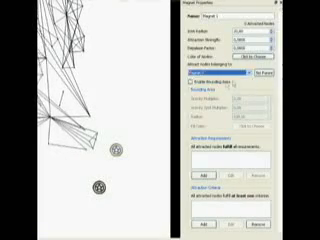
Add a new attractor criterion in Magnet Properties to open the Add Criterion dialog.
left_click(220, 178)
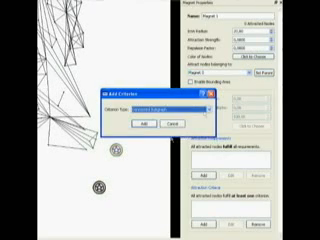